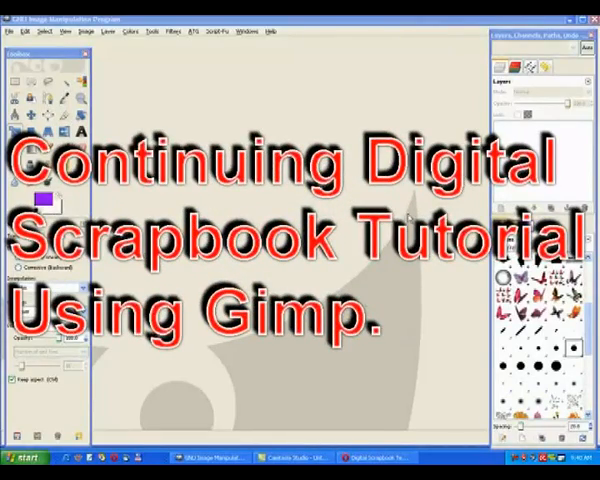
pyautogui.moveTo(415, 405)
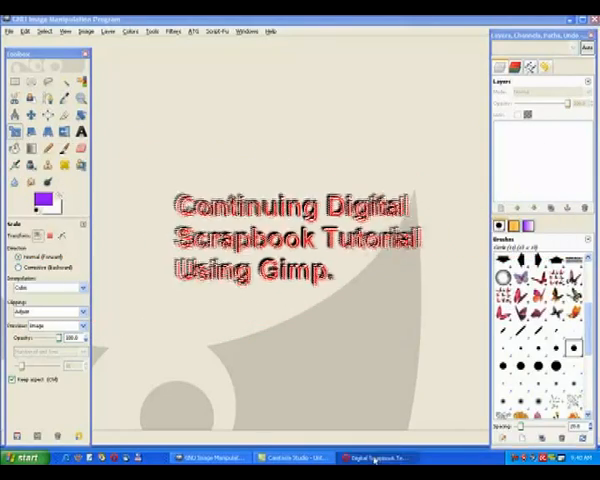
# Browse the scrapbook templates site in Opera and open the purple princess ScrapOver template image.
pyautogui.click(378, 457)
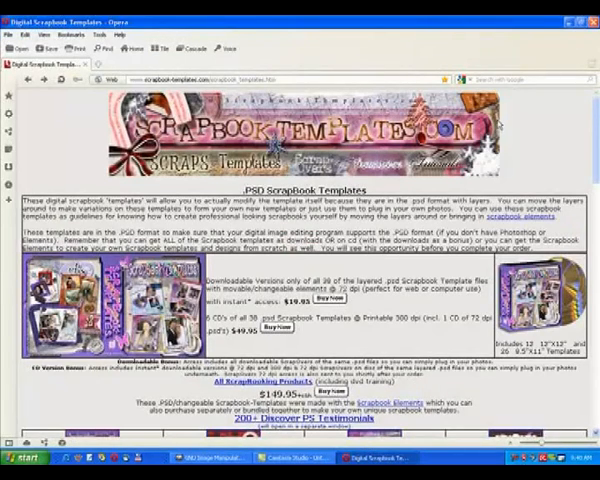
pyautogui.scroll(-3)
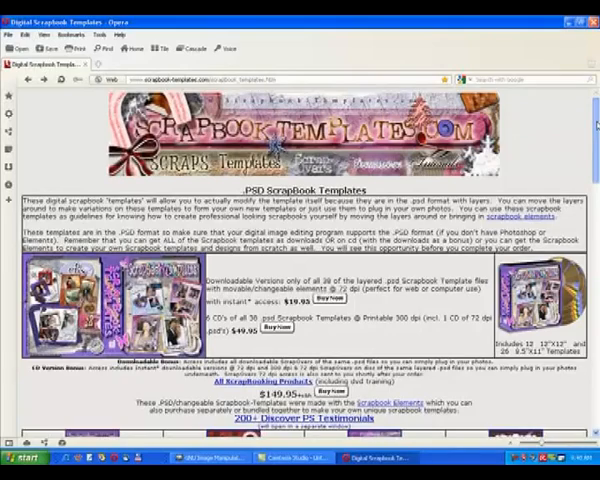
pyautogui.scroll(-3)
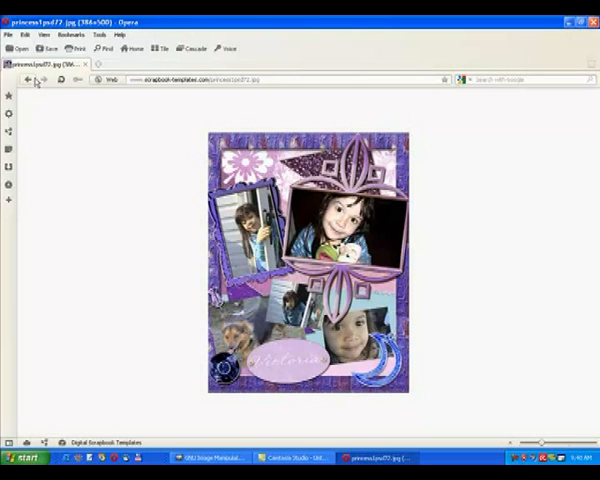
pyautogui.click(31, 80)
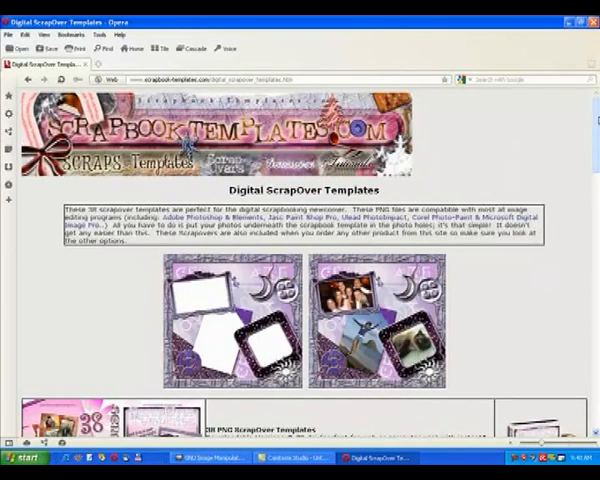
pyautogui.scroll(-3)
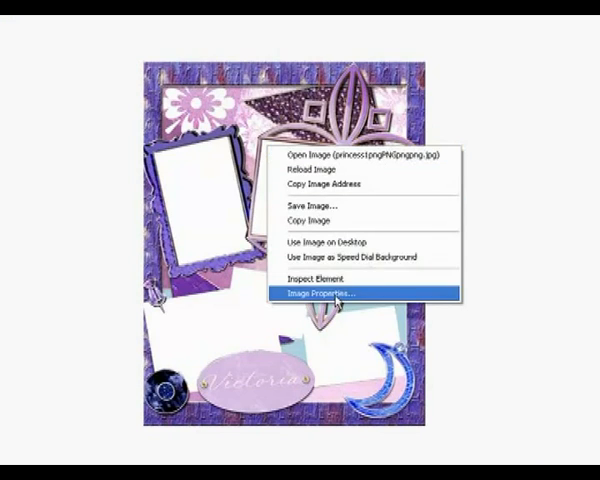
# Confirm the princess template is 386 × 500 pixels, copy the image, and return to GIMP.
pyautogui.click(320, 293)
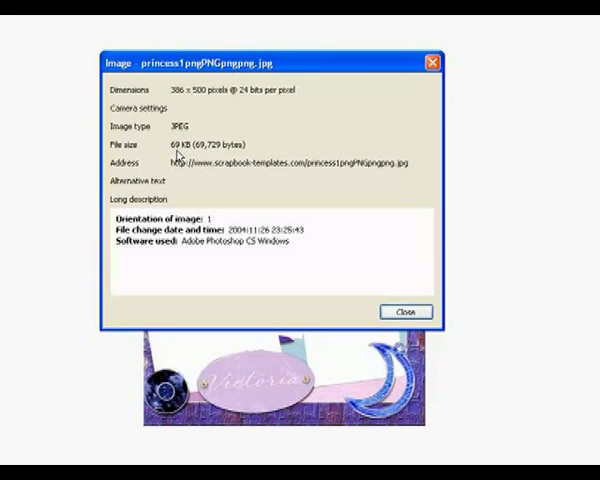
pyautogui.moveTo(333, 278)
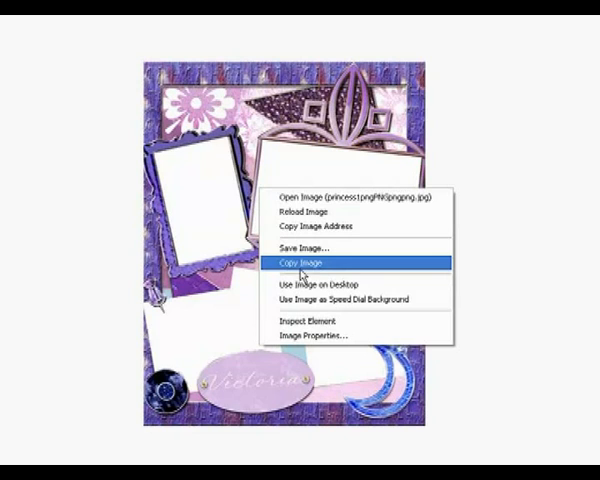
pyautogui.moveTo(312, 270)
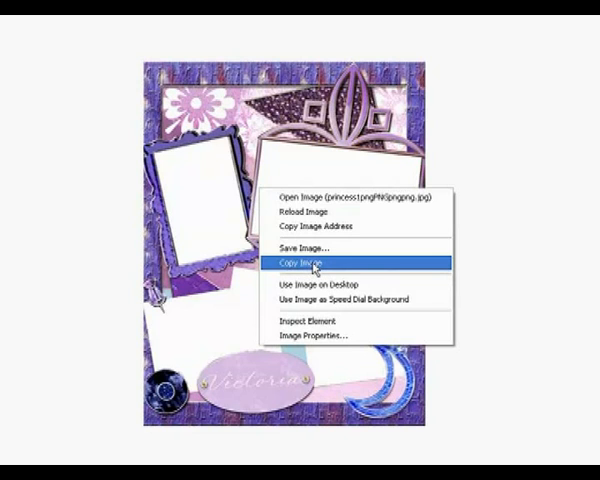
pyautogui.click(310, 264)
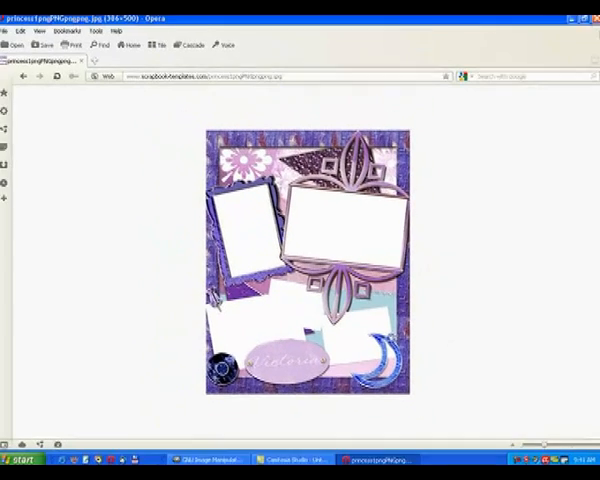
pyautogui.click(210, 459)
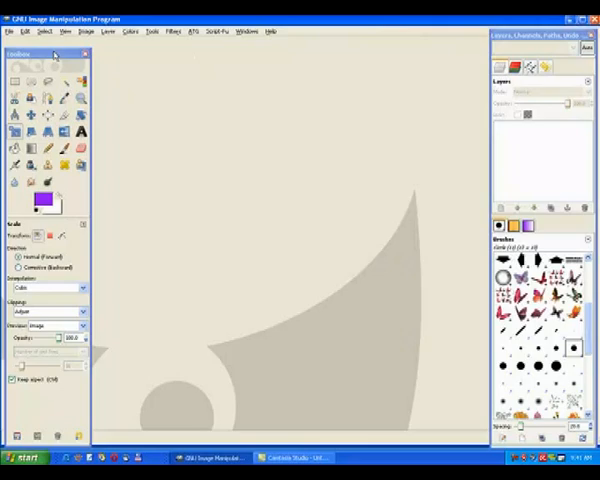
# Paste the copied princess template into GIMP as a new 386 × 500 image.
pyautogui.click(24, 31)
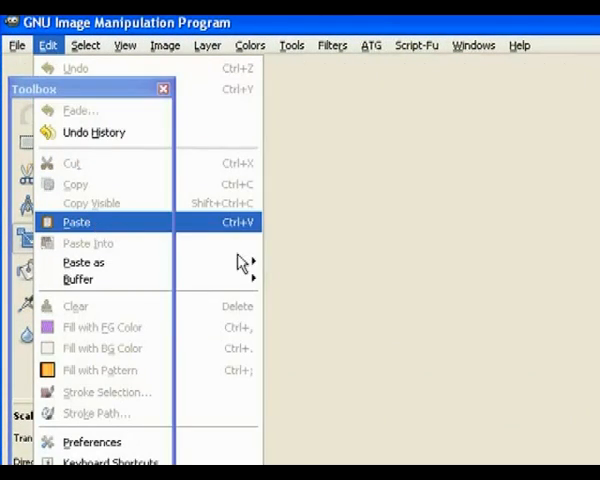
pyautogui.click(76, 222)
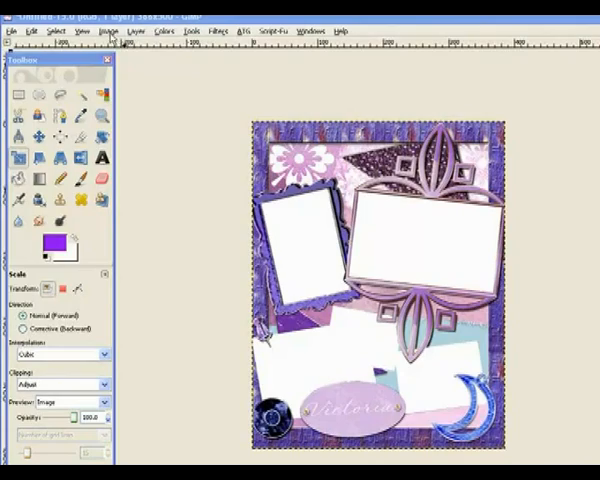
# Scale the template image in inches to 9.222 × 11.944 (664 × 860 pixels).
pyautogui.click(168, 24)
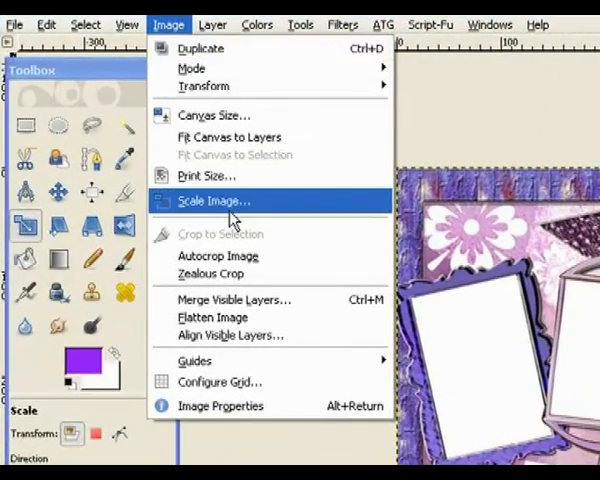
pyautogui.click(212, 201)
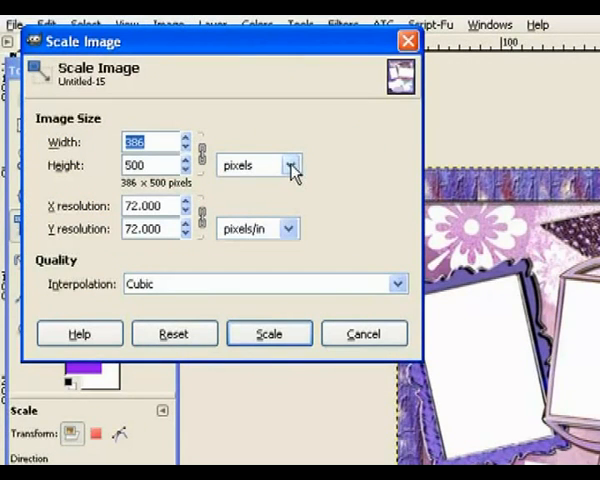
pyautogui.click(293, 165)
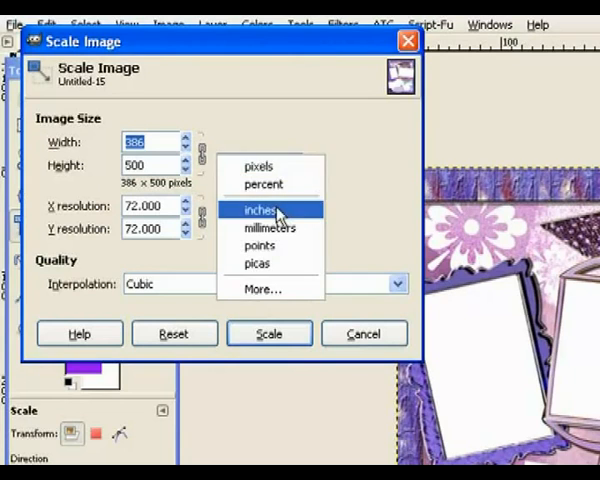
pyautogui.click(260, 210)
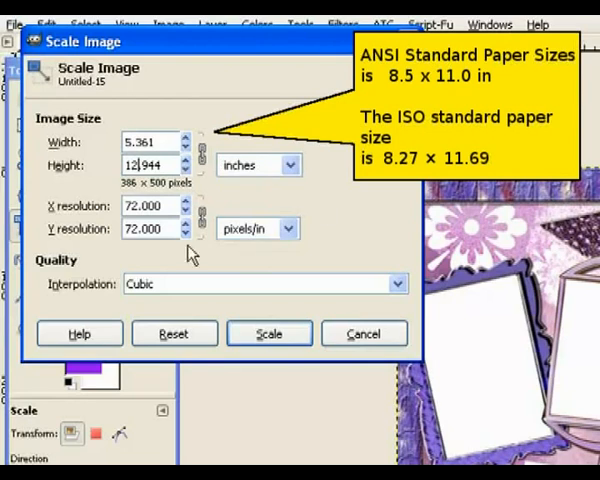
pyautogui.click(160, 140)
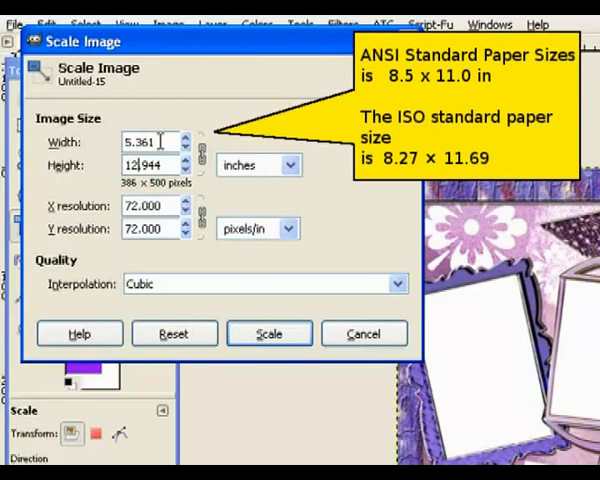
pyautogui.write('9.986')
pyautogui.write('11.944')
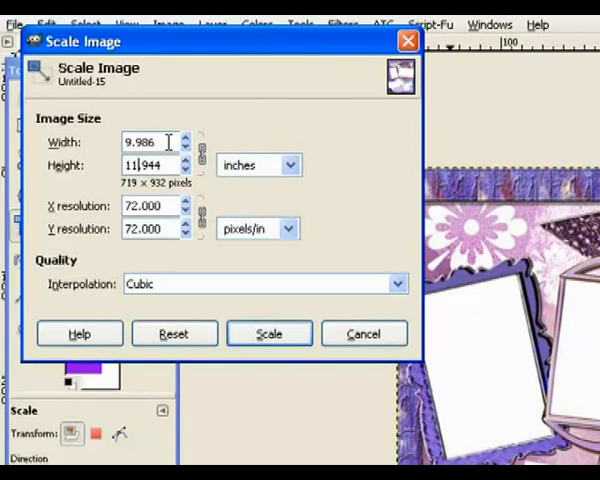
pyautogui.write('9.222')
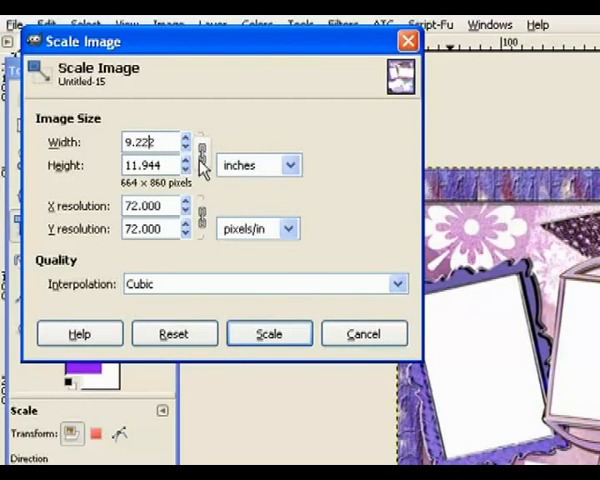
pyautogui.moveTo(300, 328)
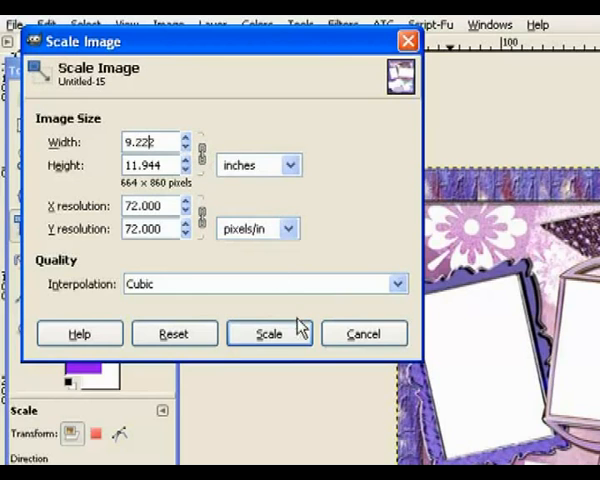
pyautogui.click(268, 333)
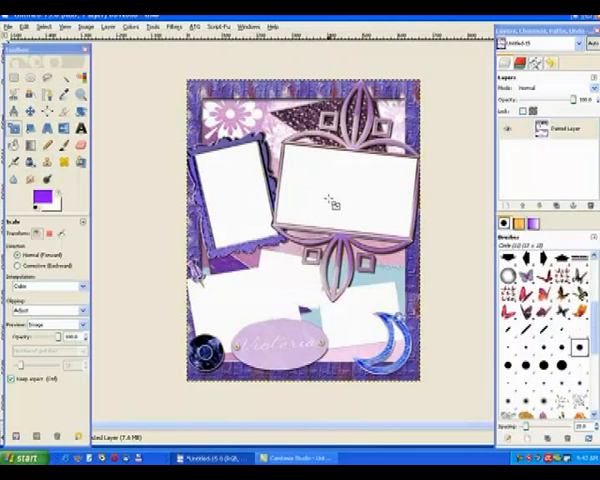
pyautogui.moveTo(530, 162)
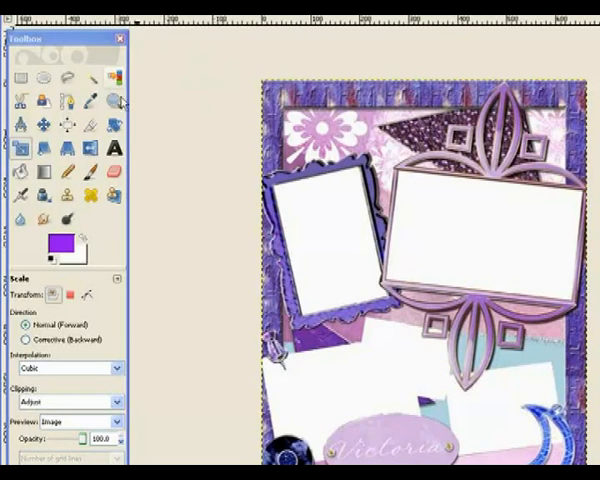
# Pick the Select by Color tool in the Toolbox.
pyautogui.click(117, 78)
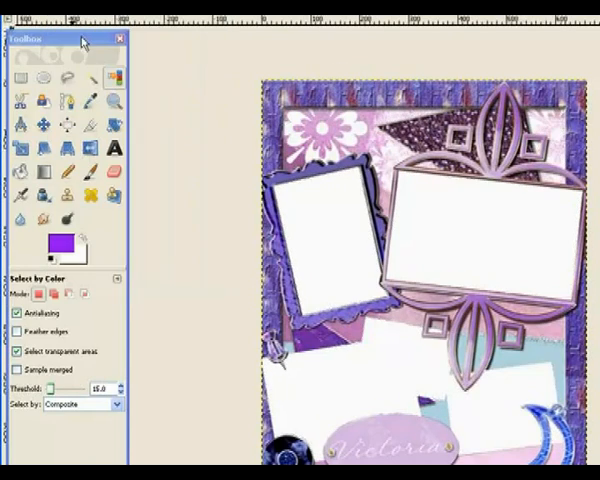
# Set the foreground colour to purple and bucket-fill the white photo holes.
pyautogui.click(55, 240)
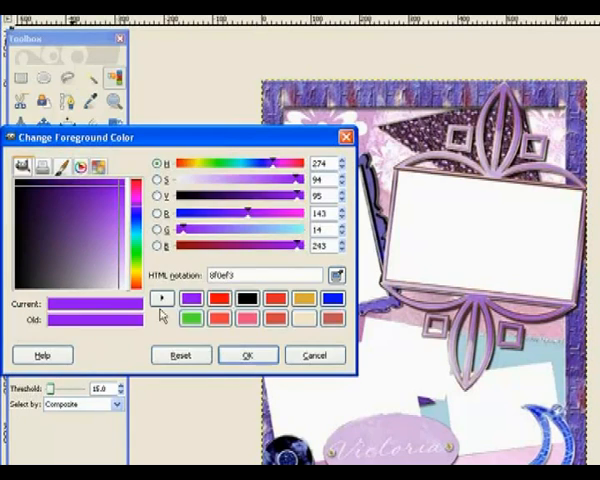
pyautogui.click(192, 298)
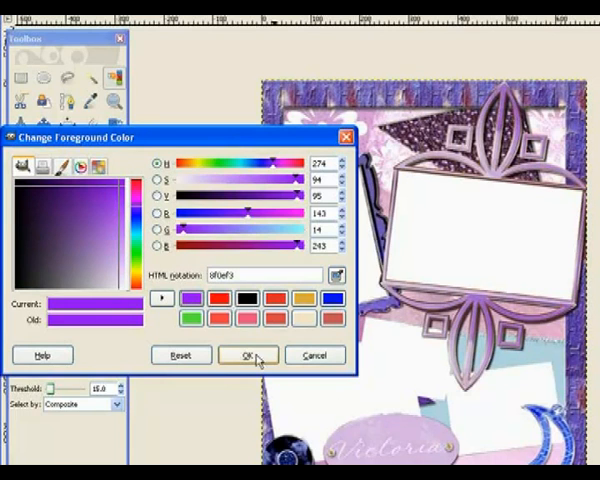
pyautogui.click(245, 355)
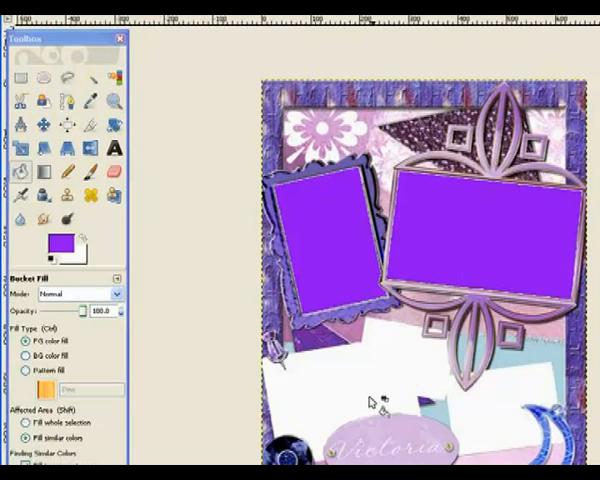
pyautogui.click(380, 400)
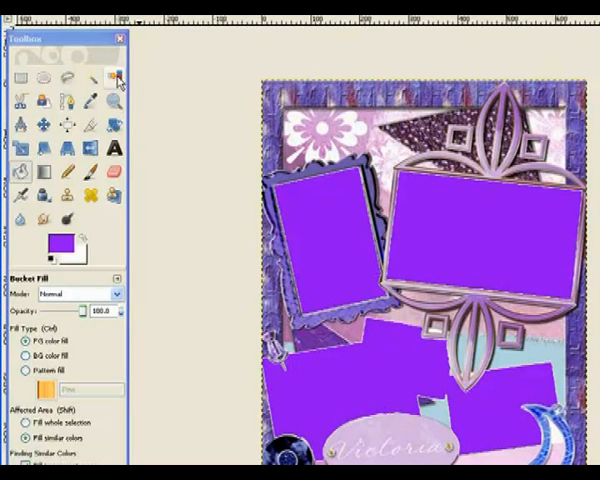
# Select the purple photo holes by colour and delete them to transparency.
pyautogui.click(113, 78)
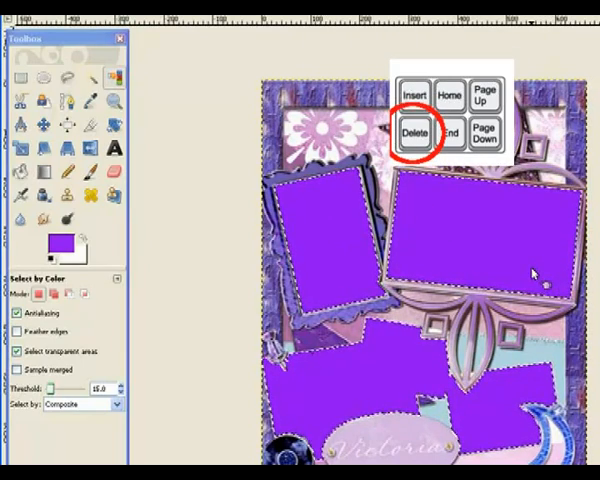
pyautogui.press('Delete')
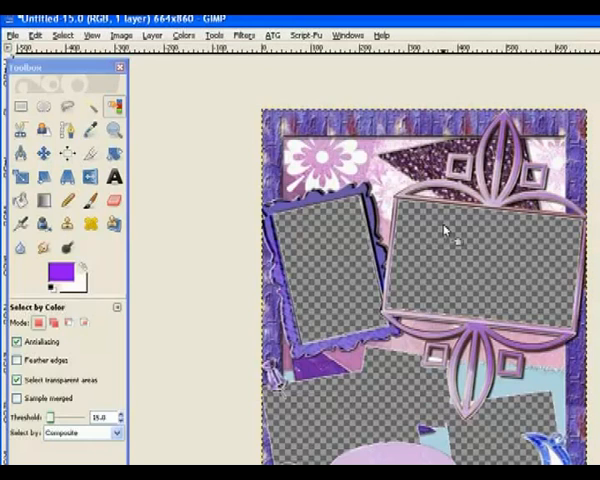
pyautogui.moveTo(433, 215)
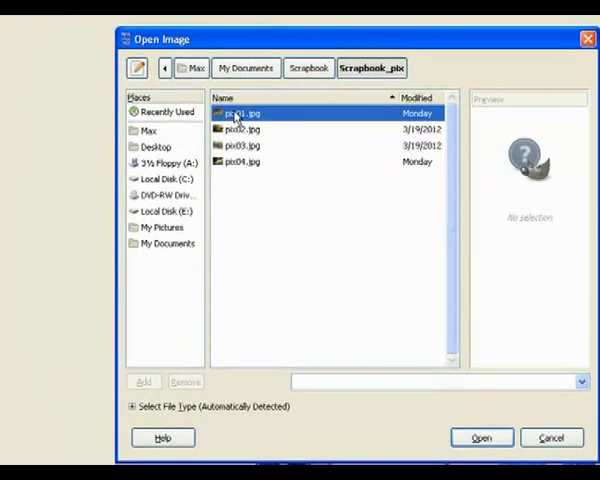
# Open pix01.jpg from Scrapbook_pix as a new layer over the template.
pyautogui.click(245, 113)
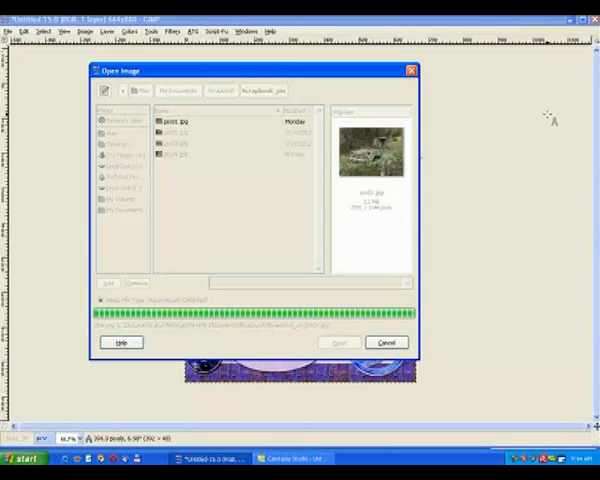
pyautogui.click(338, 342)
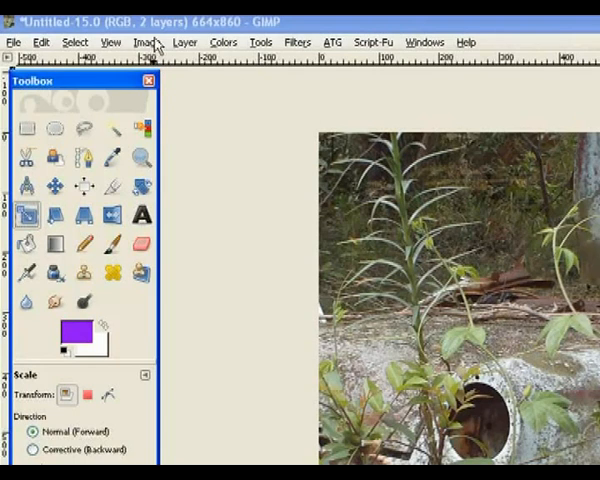
pyautogui.click(147, 42)
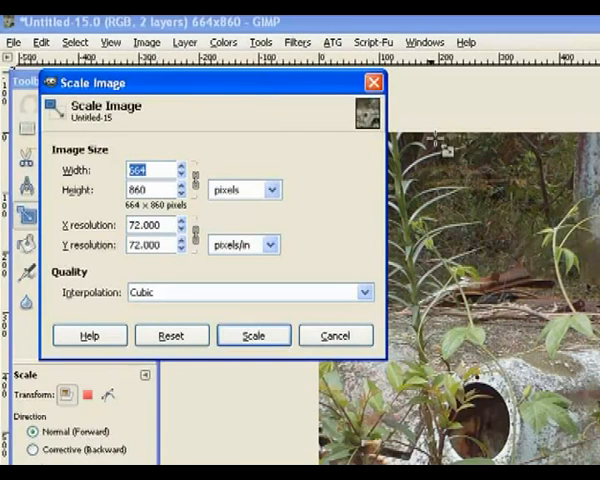
pyautogui.click(254, 335)
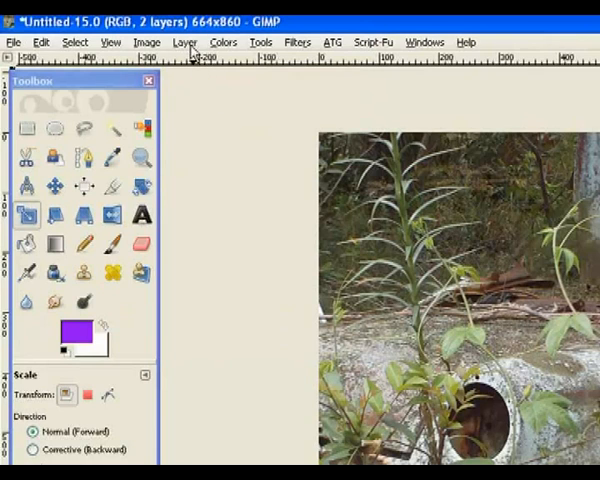
# Use Layer > Scale Layer to set the car photo to width 394 and height 296.
pyautogui.click(185, 42)
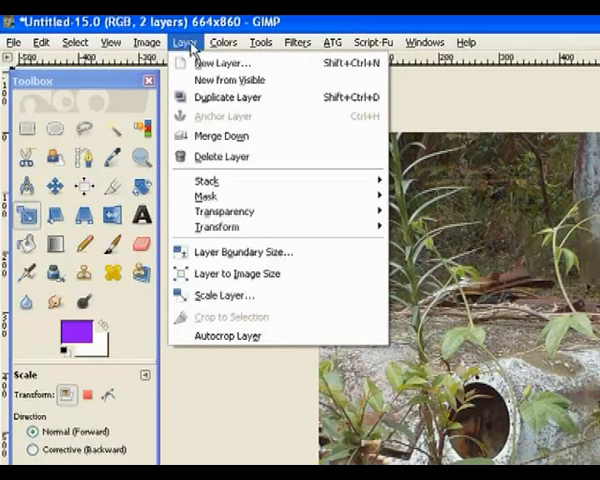
pyautogui.moveTo(224, 295)
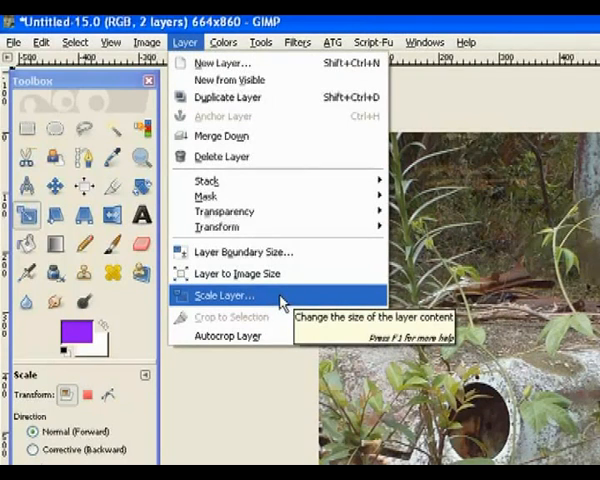
pyautogui.click(221, 295)
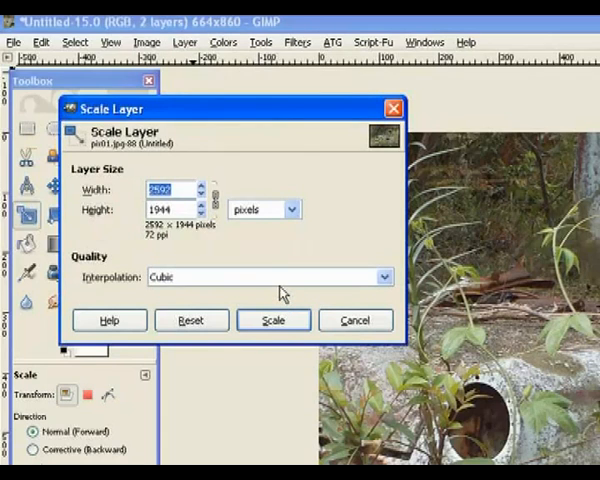
pyautogui.click(175, 190)
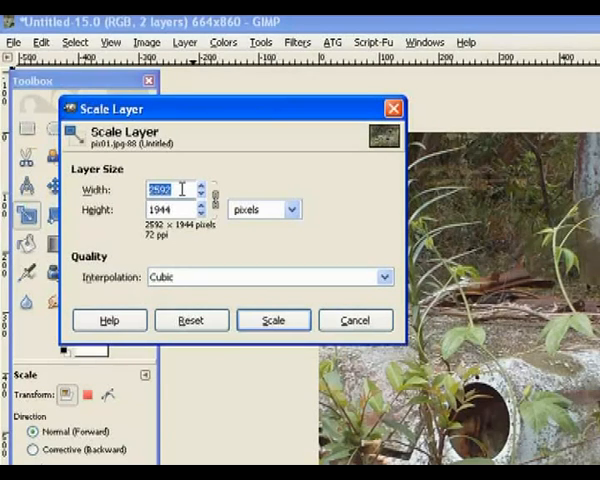
pyautogui.write('394')
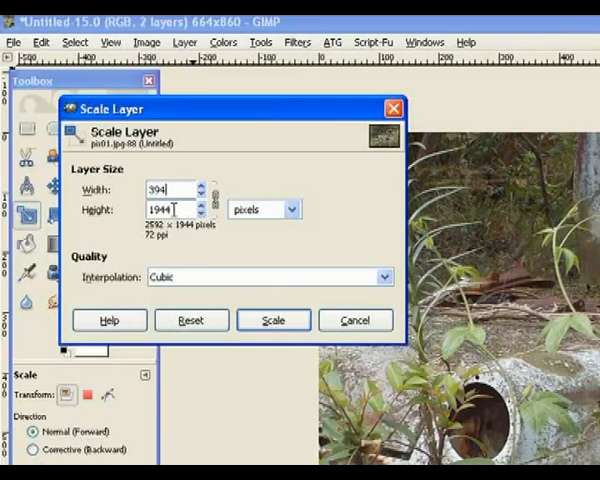
pyautogui.write('296')
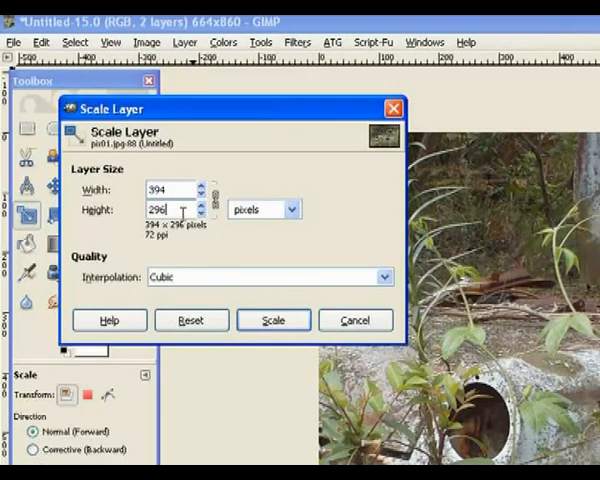
pyautogui.click(273, 320)
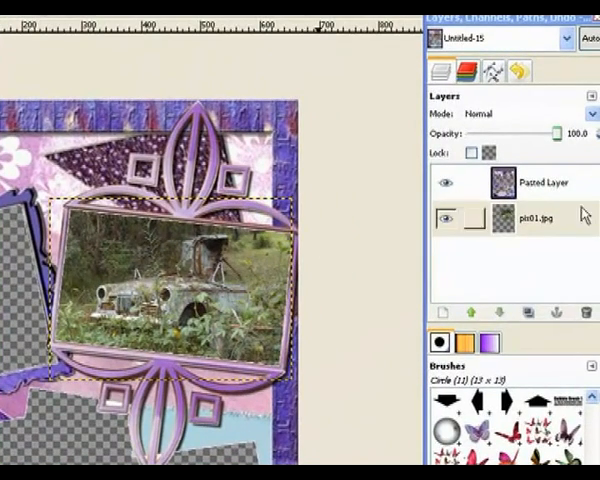
# Open the car photo layer's context menu in the Layers panel.
pyautogui.rightClick(543, 183)
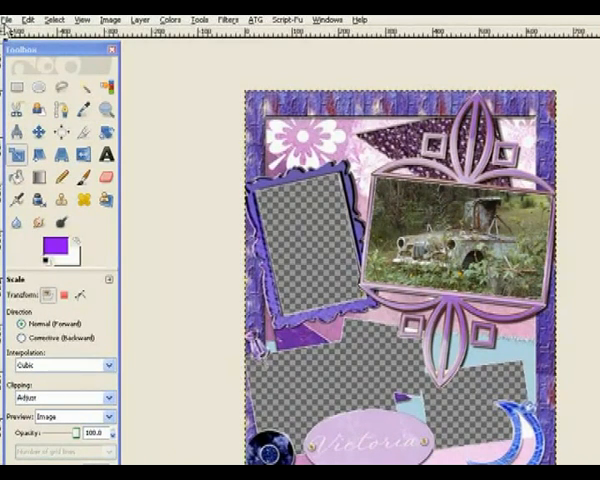
# Open the waterfall photo pix04.jpg as a new layer with Open as Layers.
pyautogui.click(9, 18)
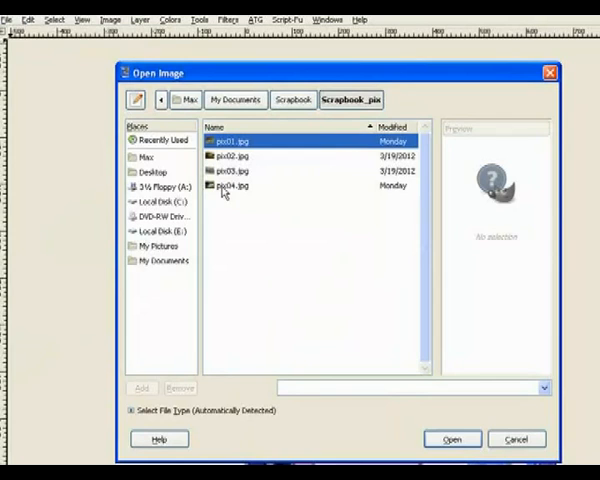
pyautogui.click(235, 185)
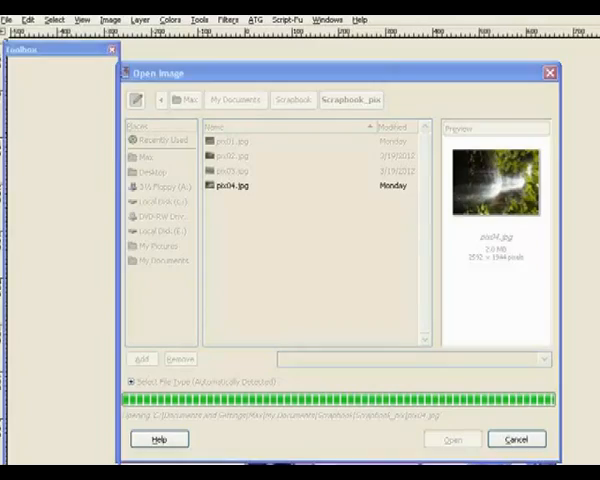
pyautogui.click(451, 439)
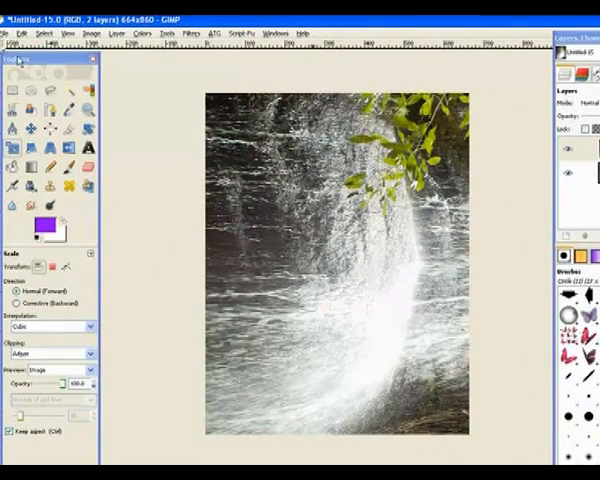
# Scale the waterfall photo layer to 394 × 296 pixels using Scale Layer.
pyautogui.click(119, 33)
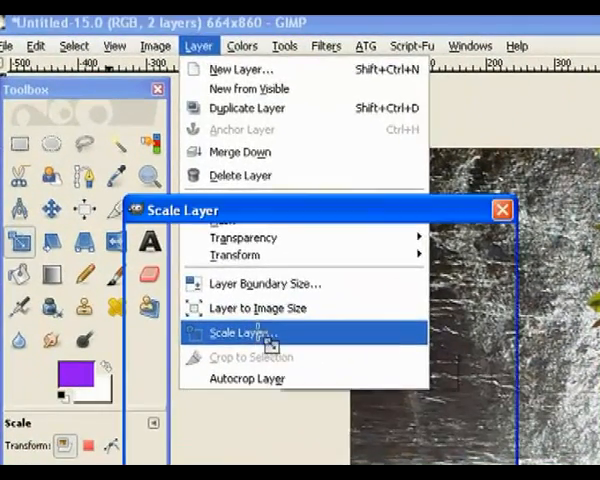
pyautogui.click(240, 332)
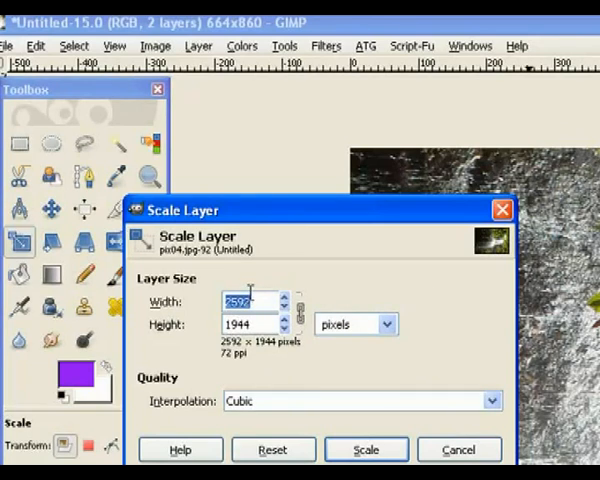
pyautogui.write('394')
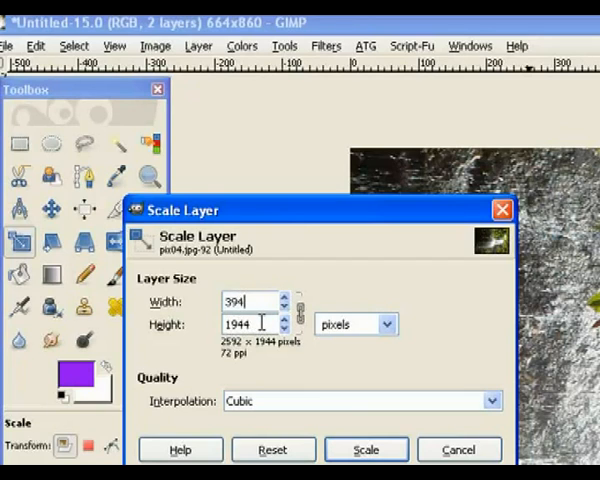
pyautogui.write('296')
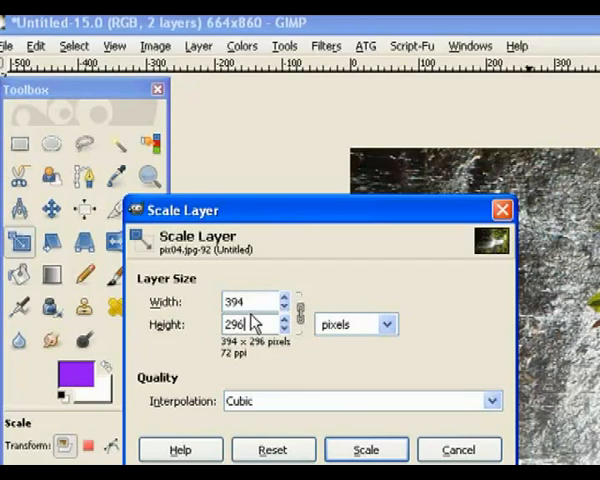
pyautogui.click(366, 449)
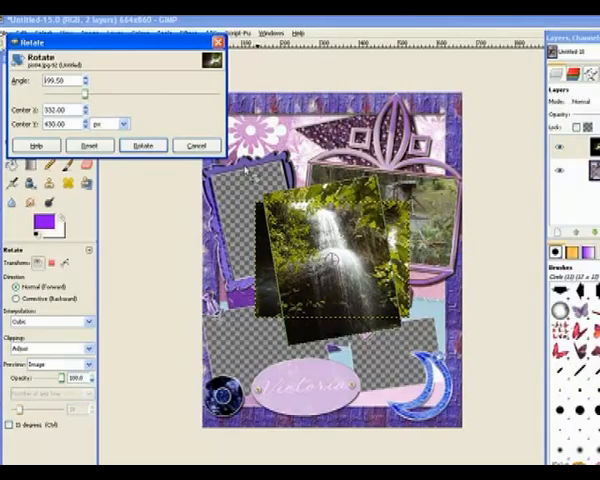
# Apply the Rotate tool to tilt the waterfall photo to the left frame's angle.
pyautogui.click(143, 145)
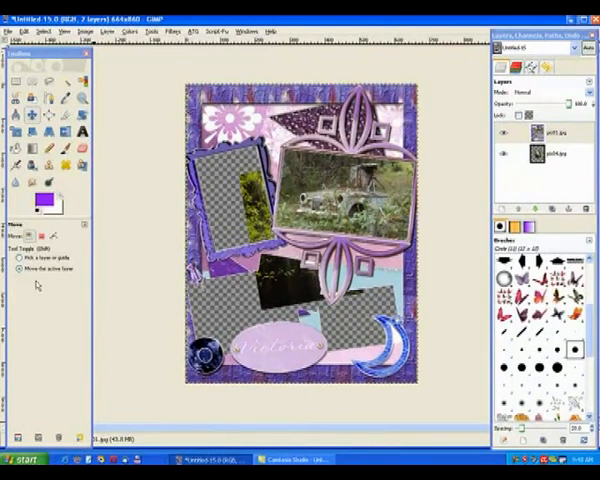
# Resize the waterfall photo into the left frame opening and merge the layer down.
pyautogui.click(555, 155)
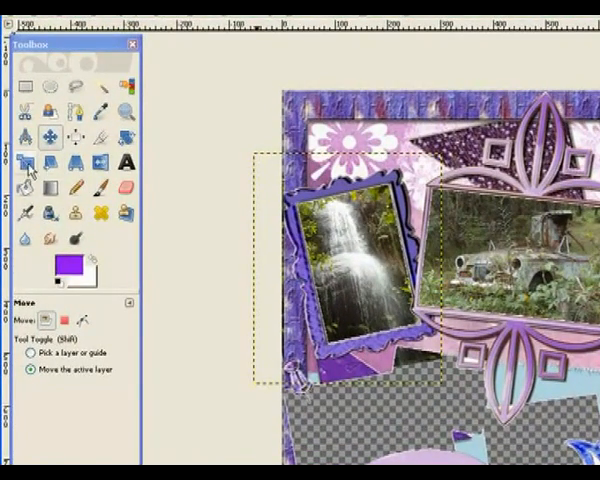
pyautogui.click(28, 163)
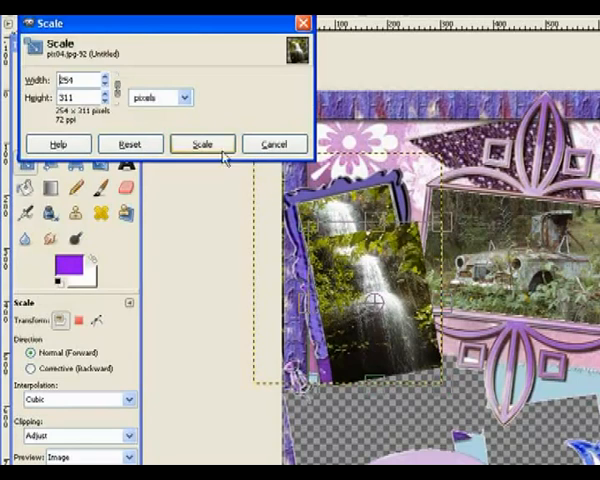
pyautogui.click(202, 143)
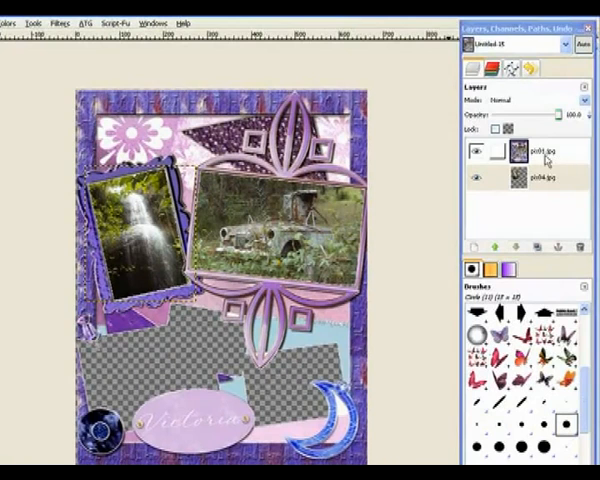
pyautogui.rightClick(545, 155)
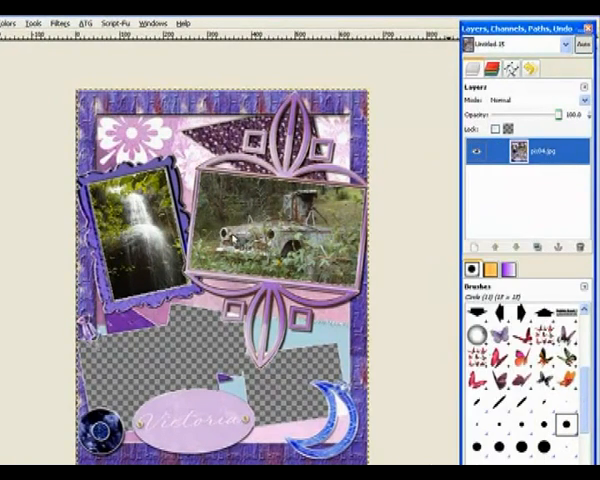
pyautogui.moveTo(135, 235)
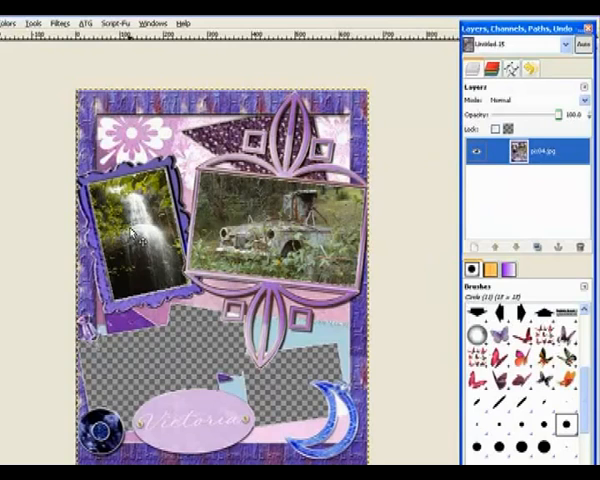
pyautogui.moveTo(200, 345)
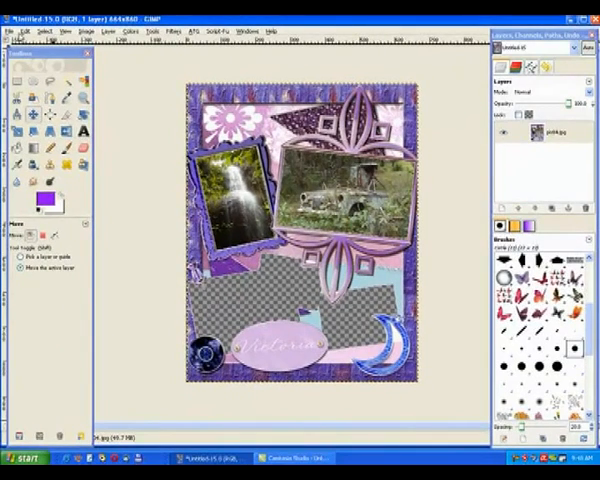
# Open another copy of the waterfall photo as a new layer.
pyautogui.click(12, 31)
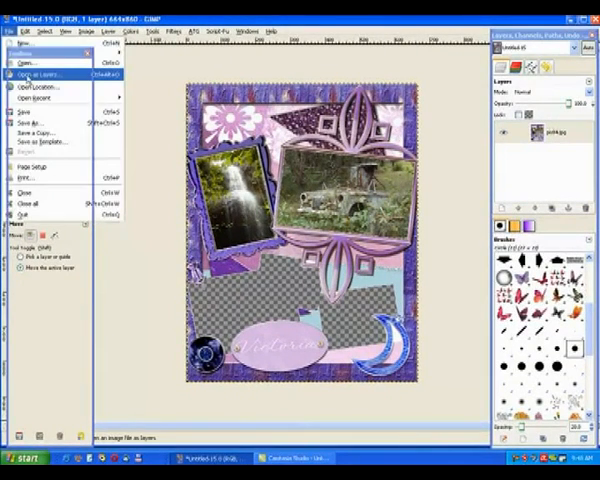
pyautogui.click(35, 74)
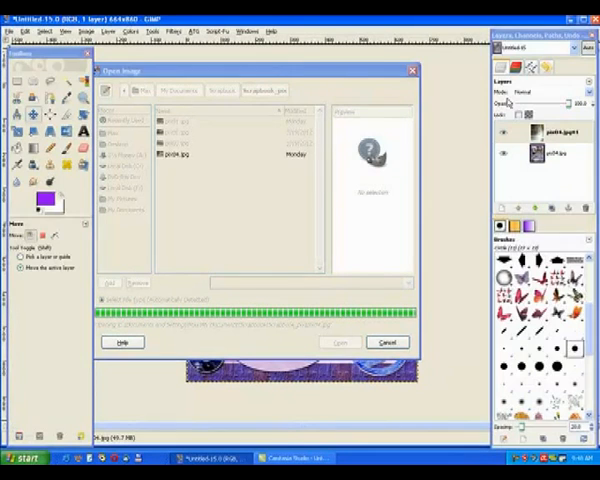
pyautogui.click(340, 342)
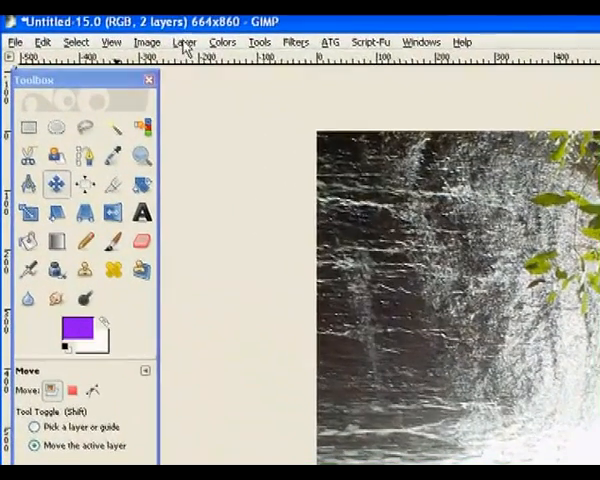
# Scale the new waterfall layer to 394 pixels wide with the chain linked.
pyautogui.click(185, 41)
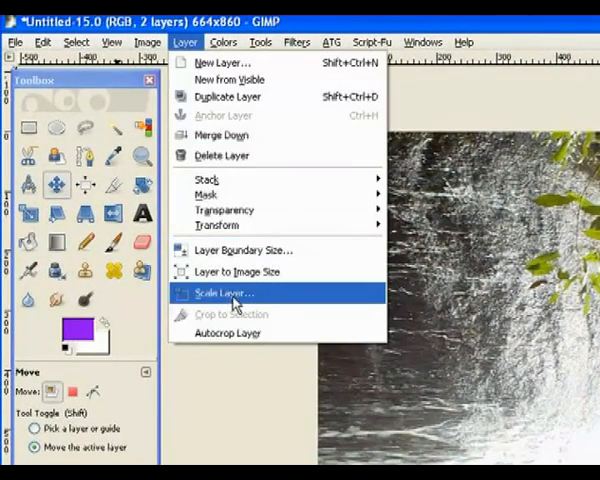
pyautogui.click(222, 292)
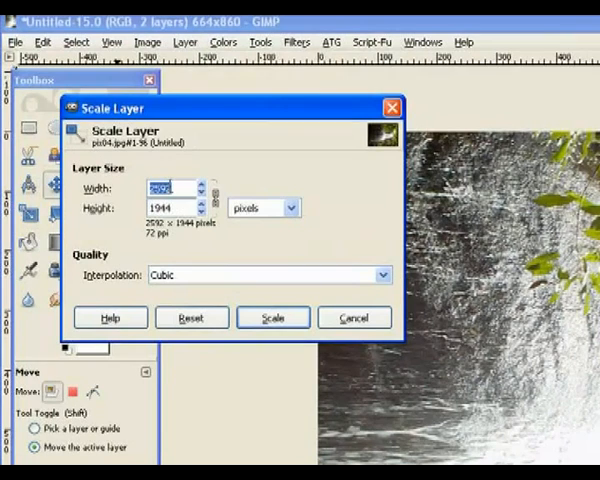
pyautogui.write('3')
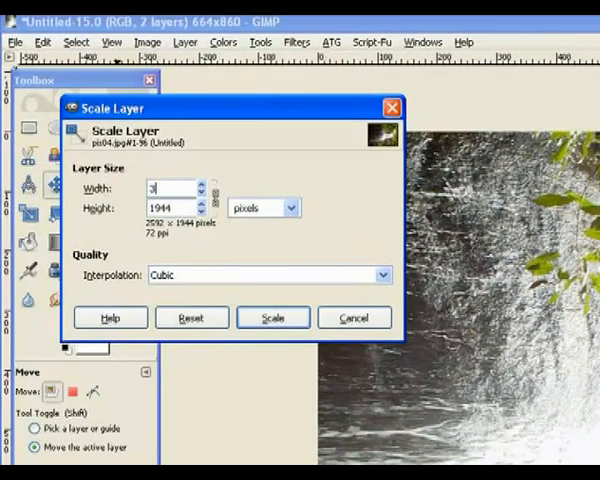
pyautogui.write('94')
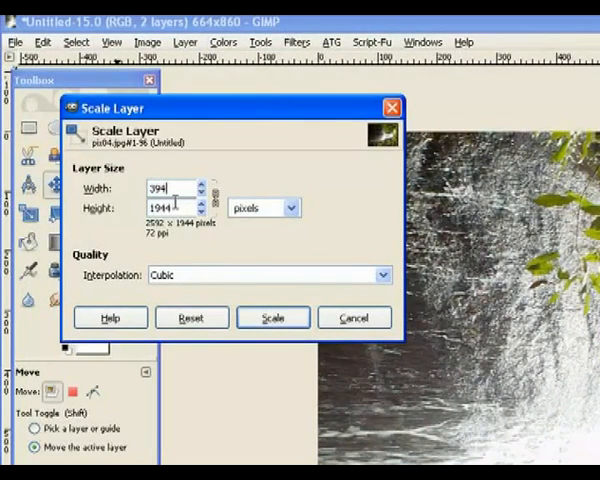
pyautogui.click(272, 317)
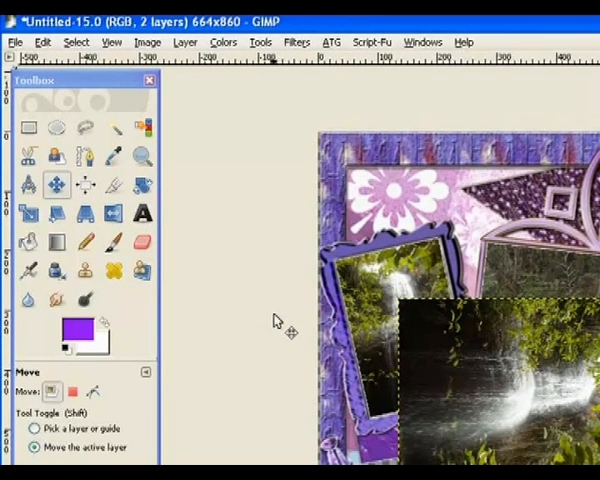
# Rotate the waterfall copy -93.65° upright, then tilt it 13.10° in the lower cut-out.
pyautogui.click(142, 184)
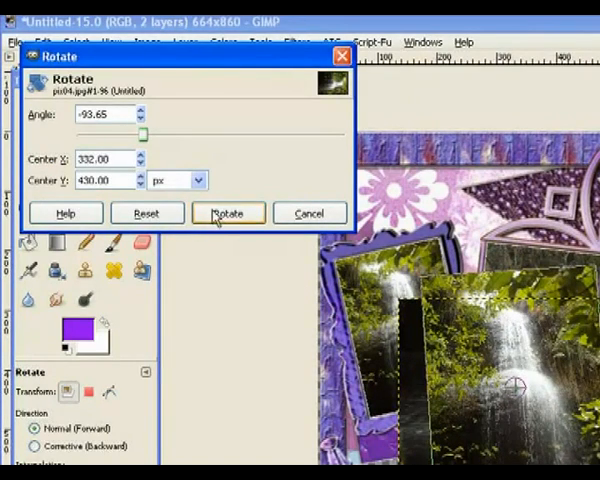
pyautogui.click(228, 213)
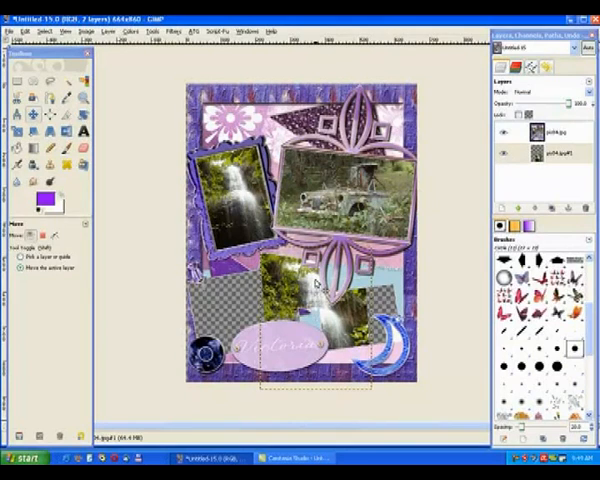
pyautogui.moveTo(81, 131)
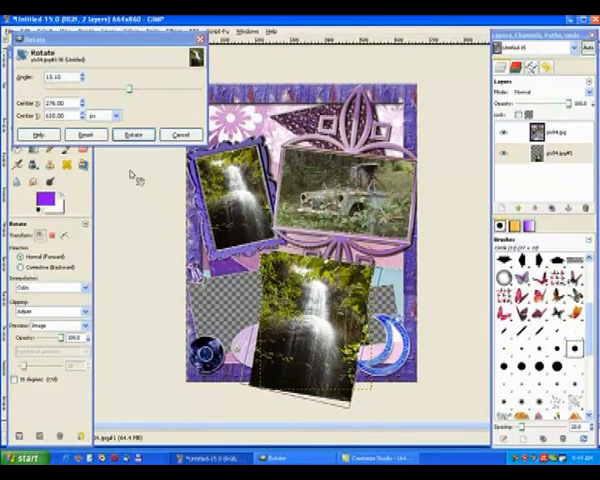
pyautogui.click(133, 134)
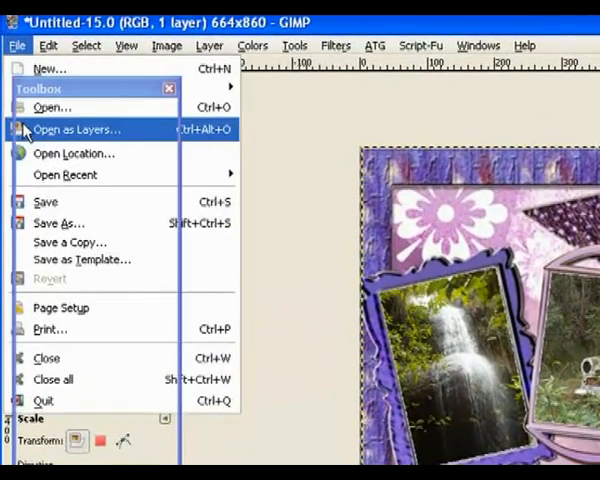
# Open the house photo pix02.jpg from Scrapbook_pix as a new layer.
pyautogui.click(53, 107)
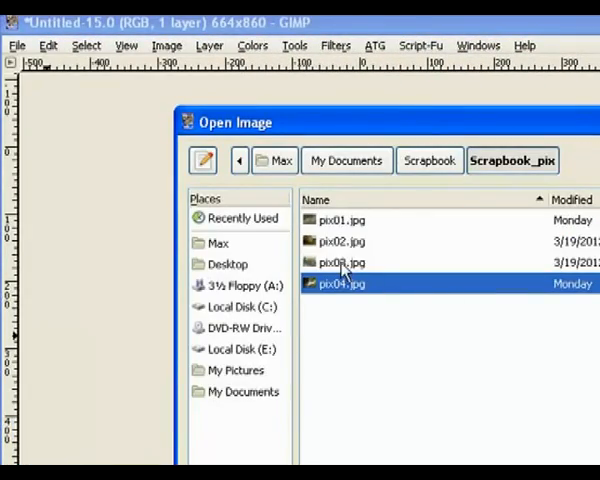
pyautogui.click(343, 262)
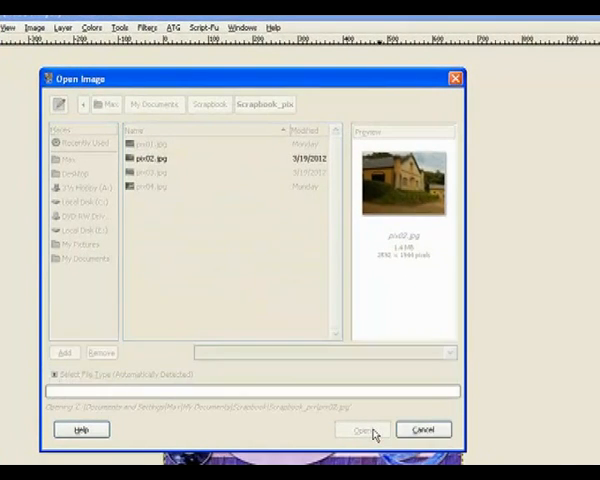
pyautogui.click(363, 429)
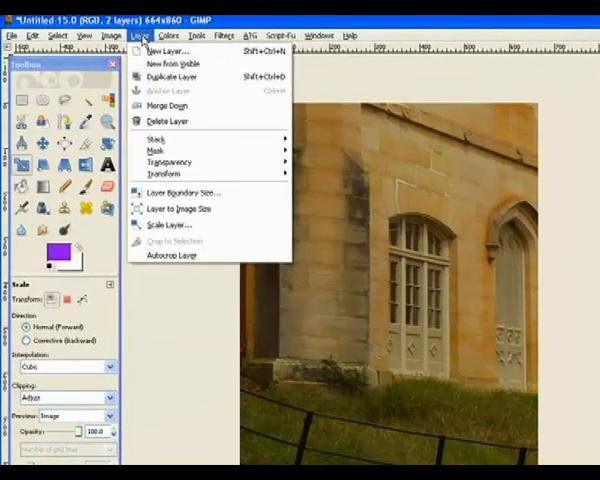
# Shrink the house photo to 262×197 and tilt it into the lower-left opening.
pyautogui.click(165, 225)
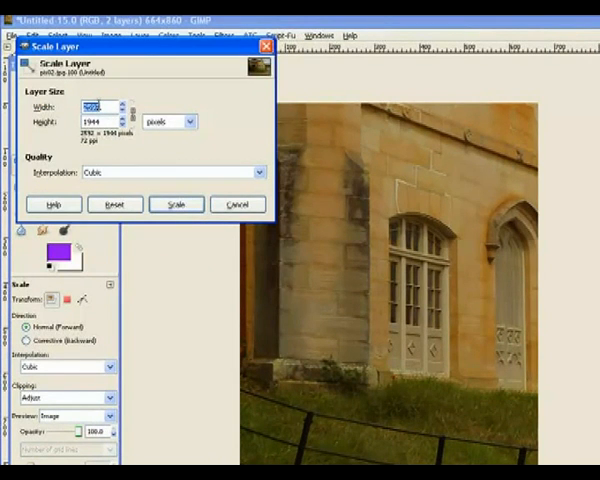
pyautogui.write('594')
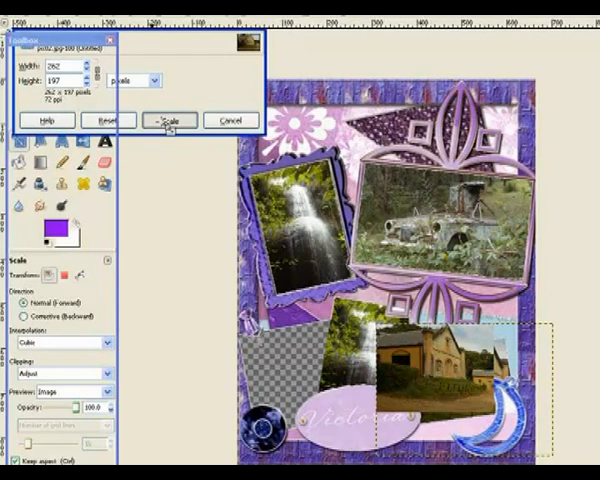
pyautogui.click(168, 119)
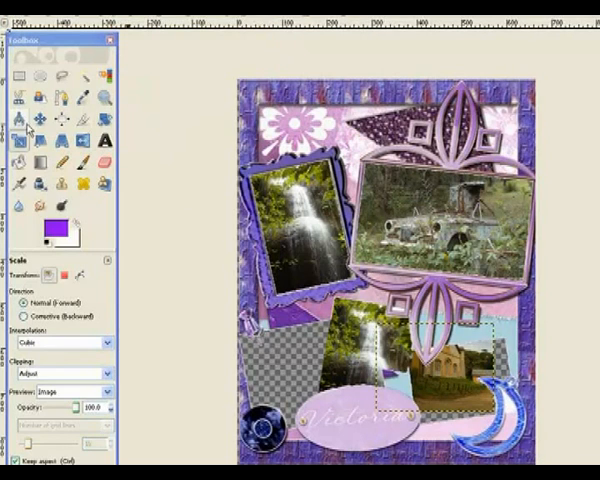
pyautogui.click(38, 120)
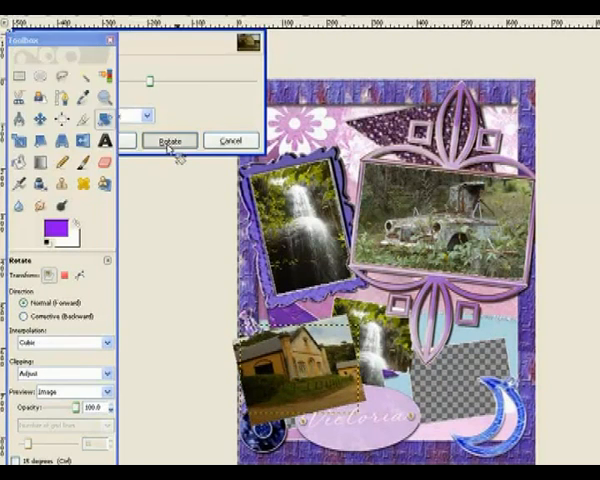
pyautogui.click(169, 139)
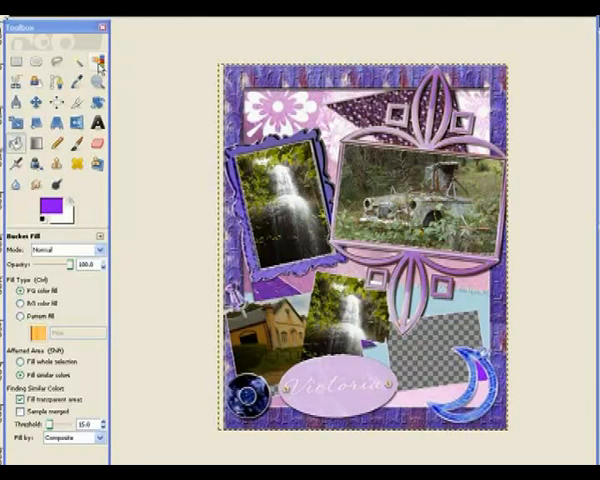
# Pick the Select by Color tool from the Toolbox.
pyautogui.click(95, 65)
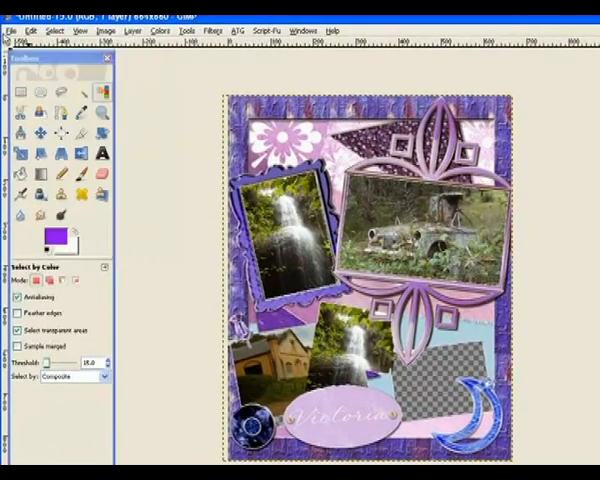
# Open the city skyline photo pix03.jpg as a new layer.
pyautogui.click(11, 30)
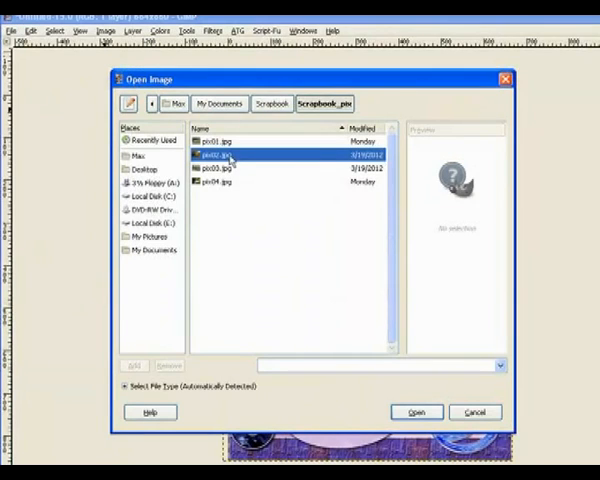
pyautogui.click(216, 168)
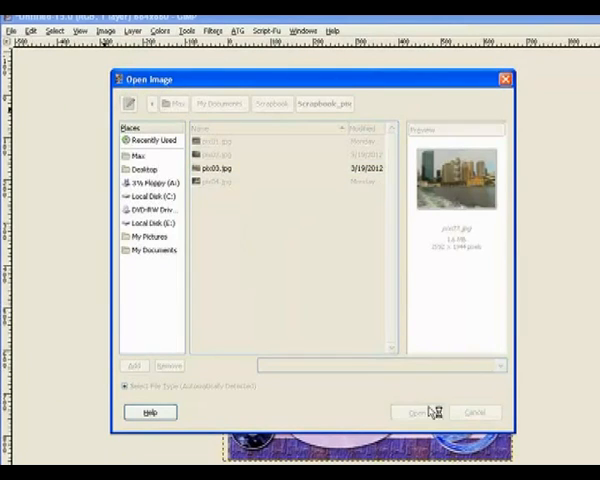
pyautogui.click(418, 412)
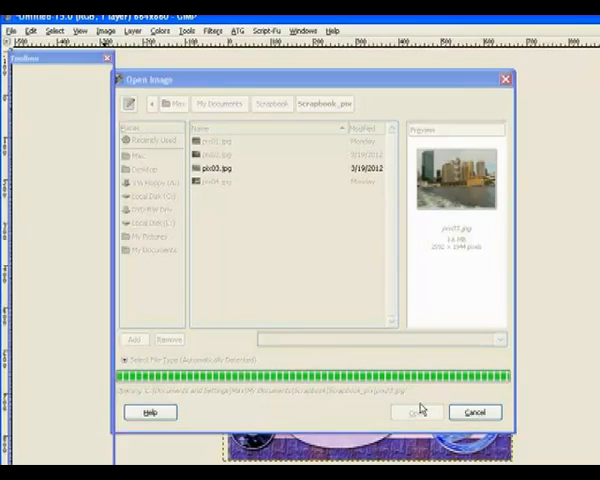
pyautogui.click(416, 412)
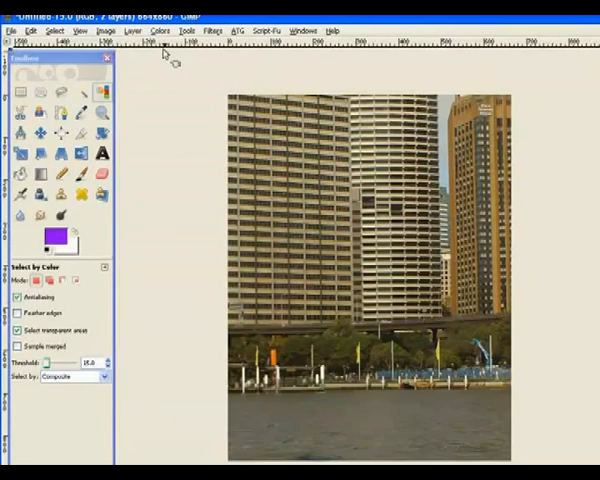
# Scale the skyline layer to width 394, then shrink it to 248×187.
pyautogui.click(131, 31)
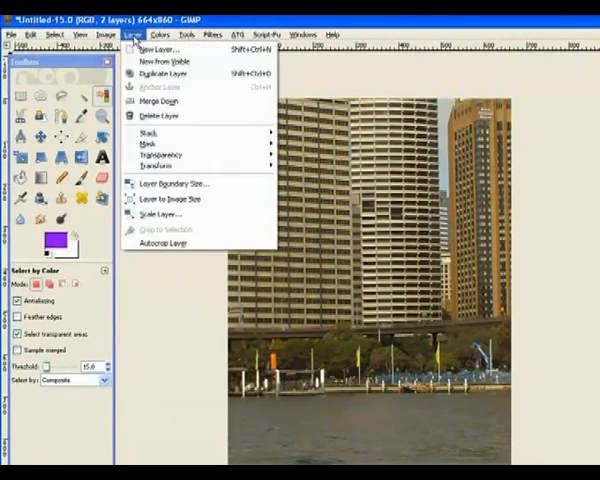
pyautogui.click(157, 214)
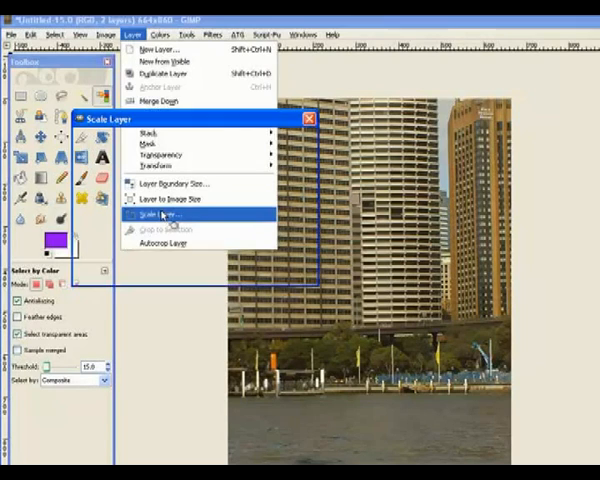
pyautogui.click(163, 214)
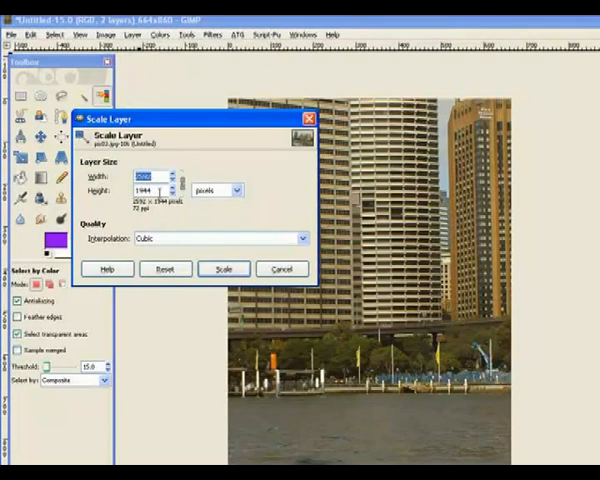
pyautogui.write('4')
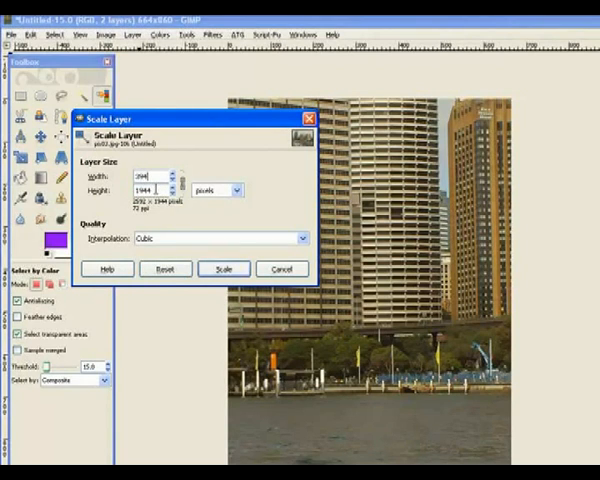
pyautogui.click(224, 269)
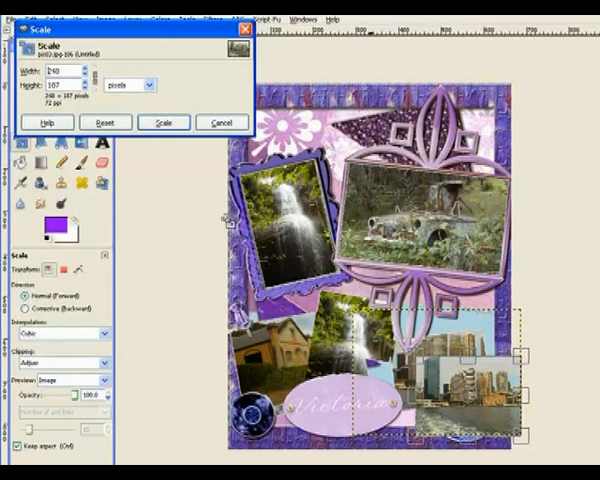
pyautogui.click(162, 121)
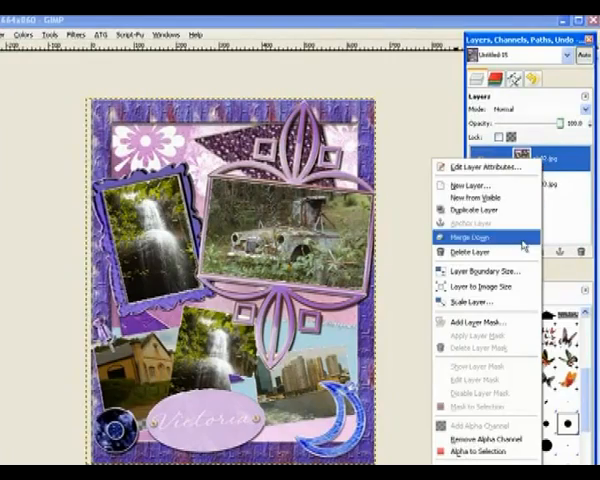
# Merge the top skyline layer down into the scrapbook template layer.
pyautogui.click(472, 236)
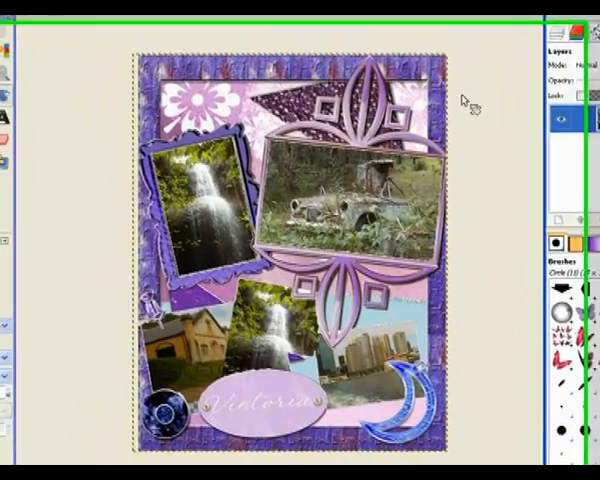